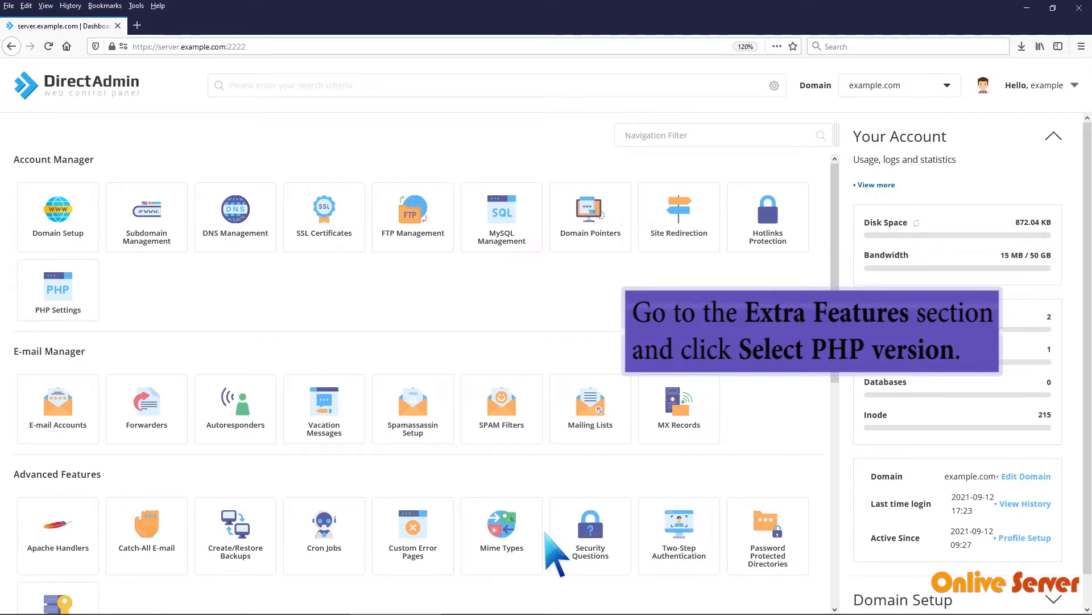
Launch Select PHP version from the dashboard's Extra Features section.
scroll(down, 3)
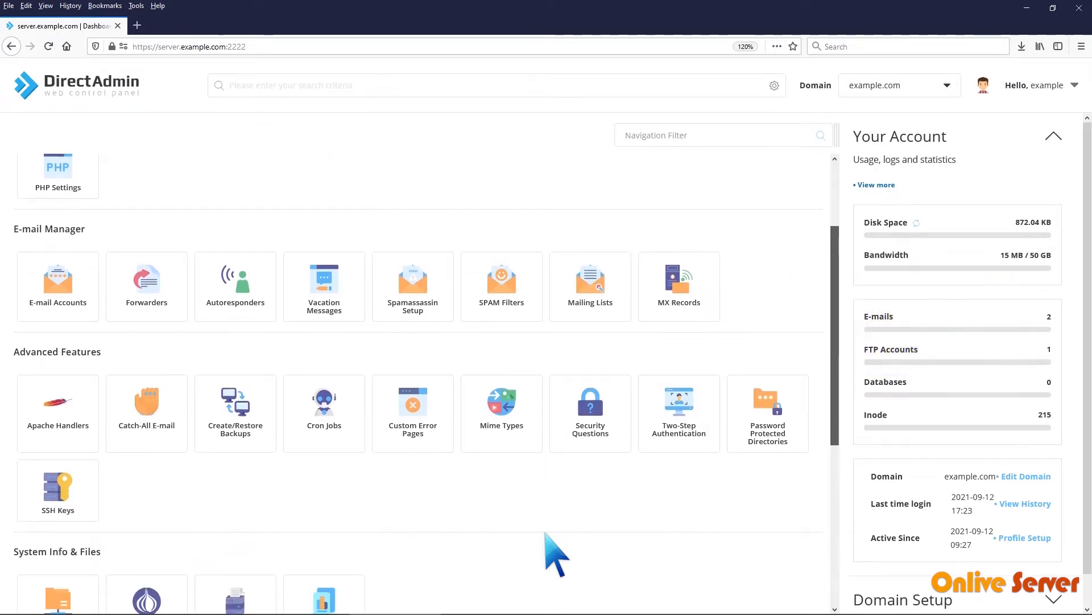
scroll(down, 3)
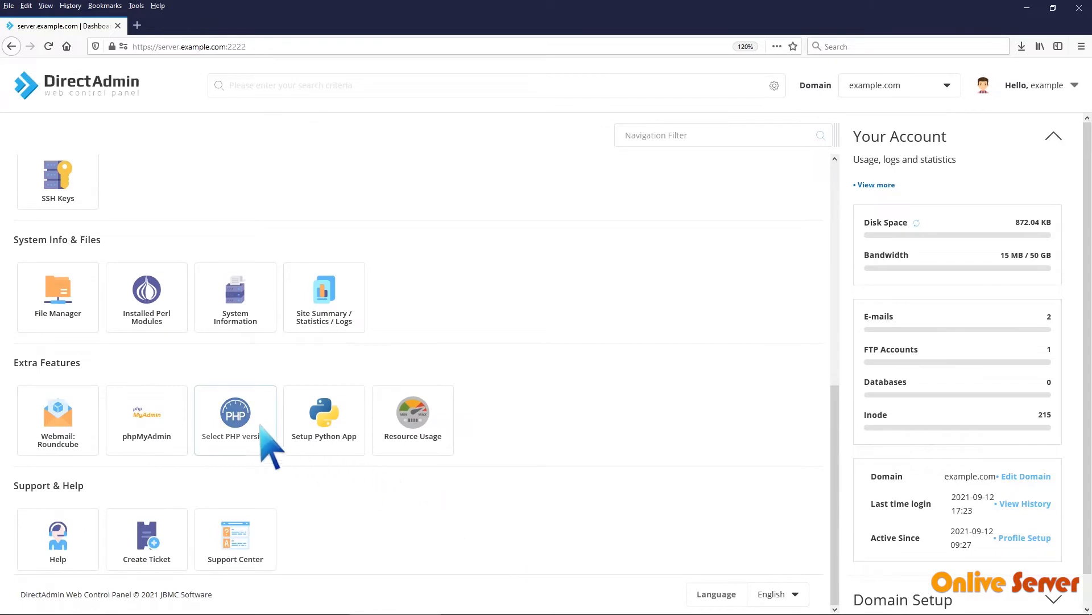
click(234, 411)
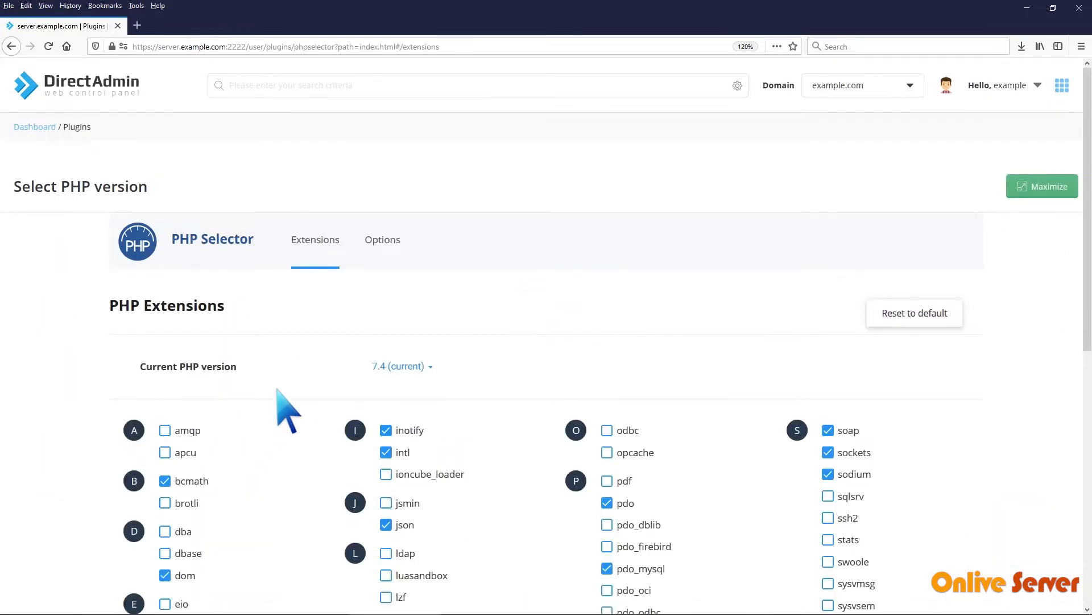
Switch the PHP Selector to its Options view for PHP 7.4.
click(382, 239)
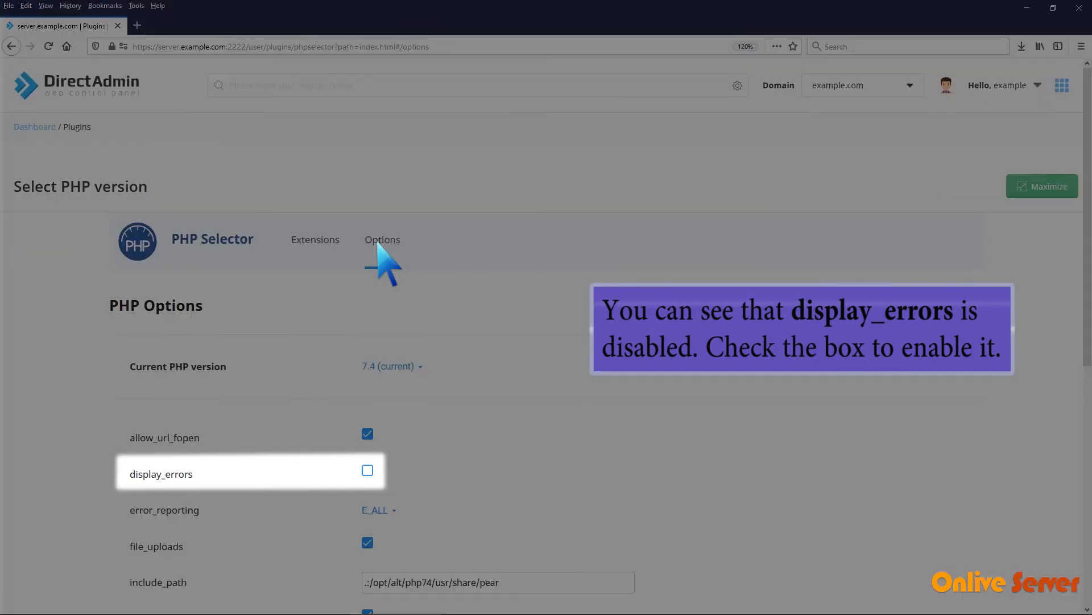
Enable the display_errors option for PHP 7.4 and get the Success confirmation.
click(367, 470)
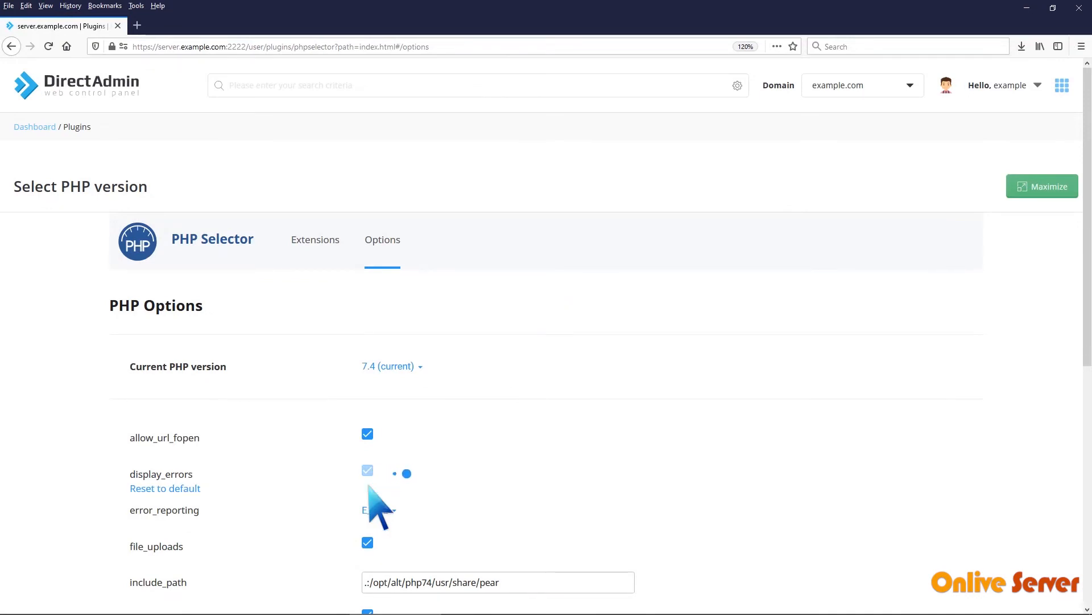
click(367, 470)
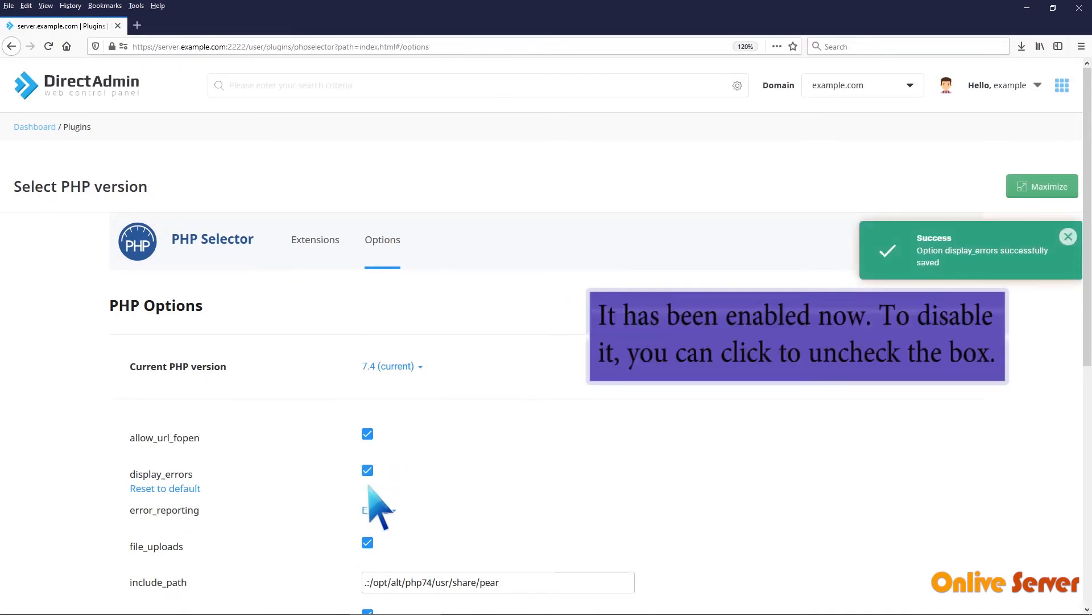